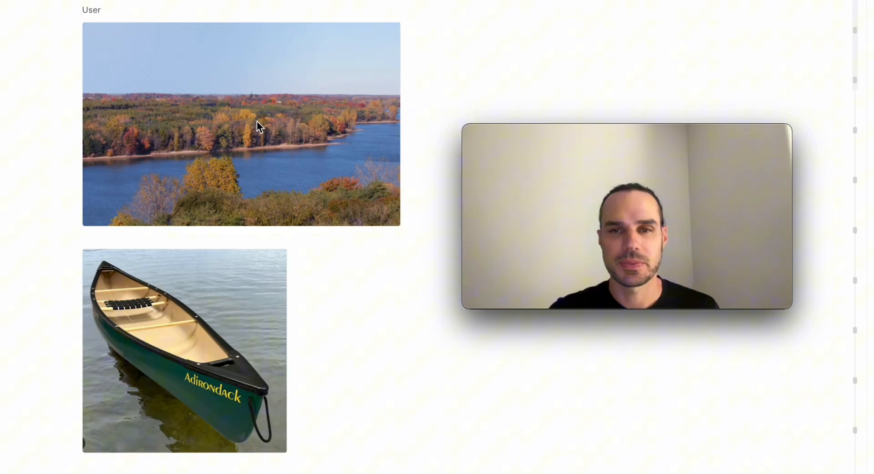
Scroll through ChatGPT's realistic gorilla composite prompt and fill-in-the-blanks template.
scroll(down, 3)
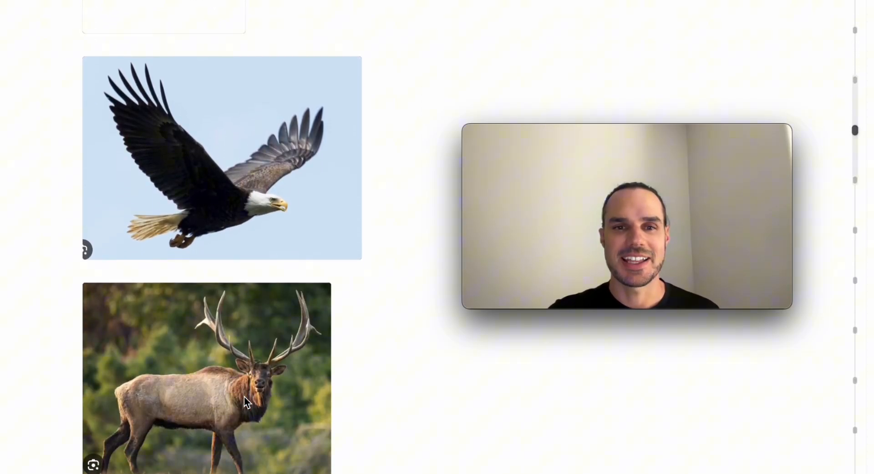
scroll(down, 3)
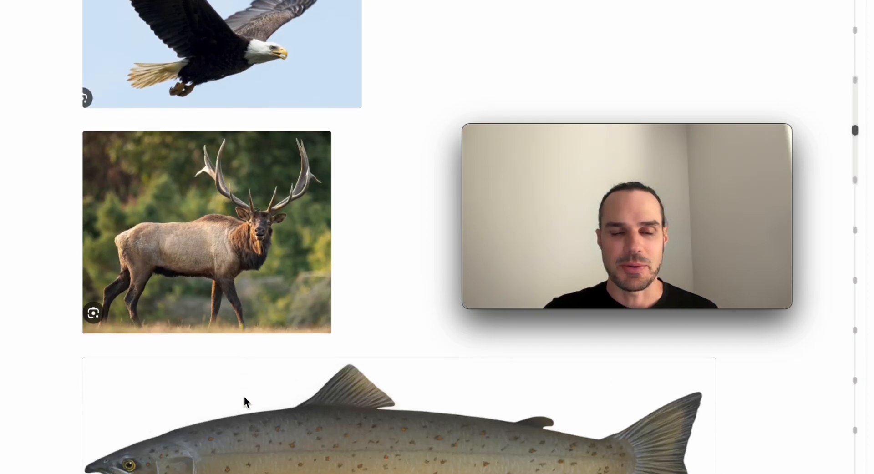
scroll(down, 3)
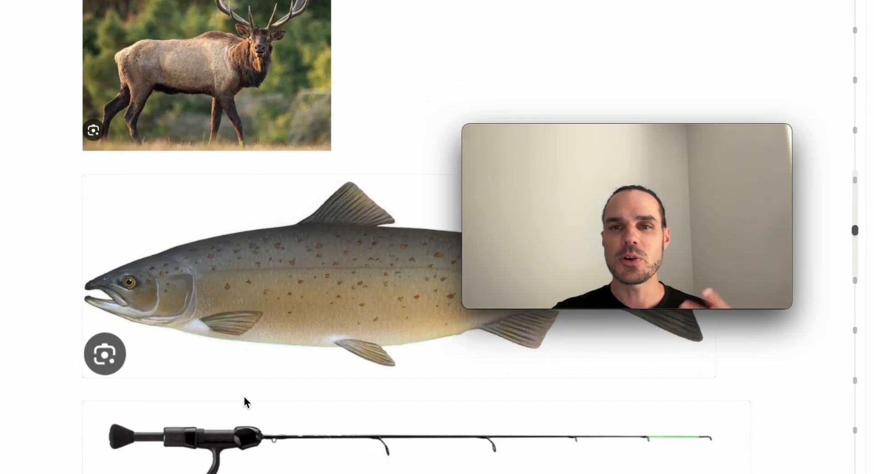
scroll(down, 3)
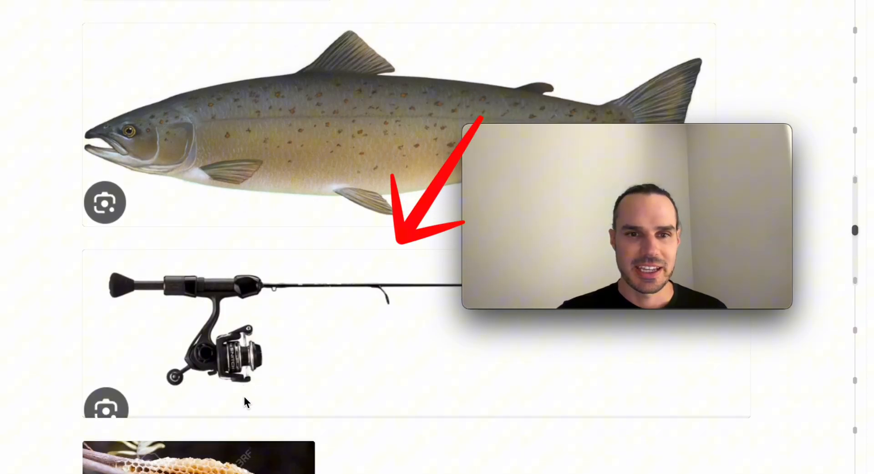
scroll(down, 3)
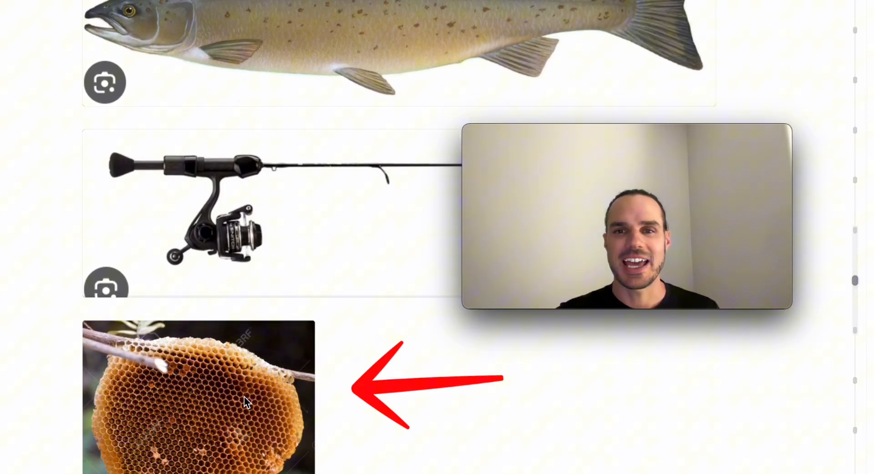
scroll(down, 3)
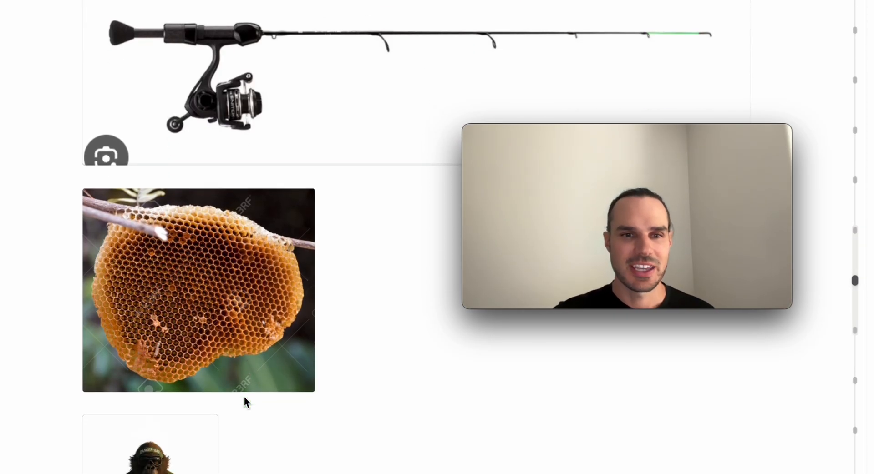
scroll(down, 3)
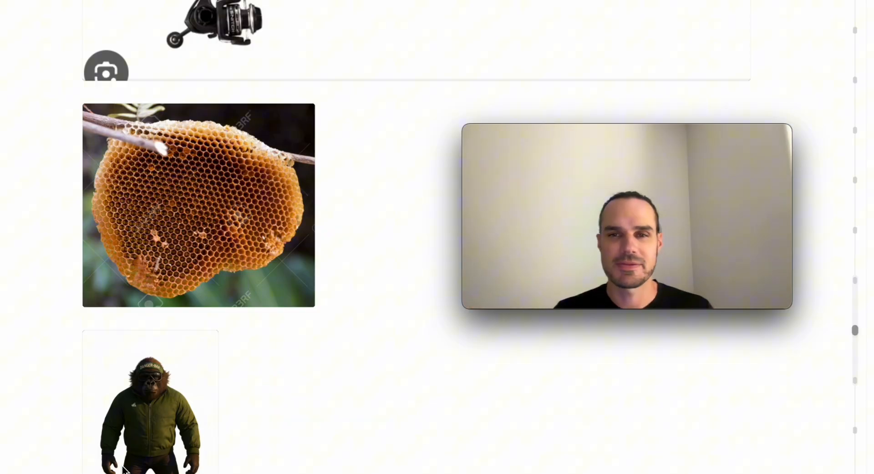
scroll(down, 3)
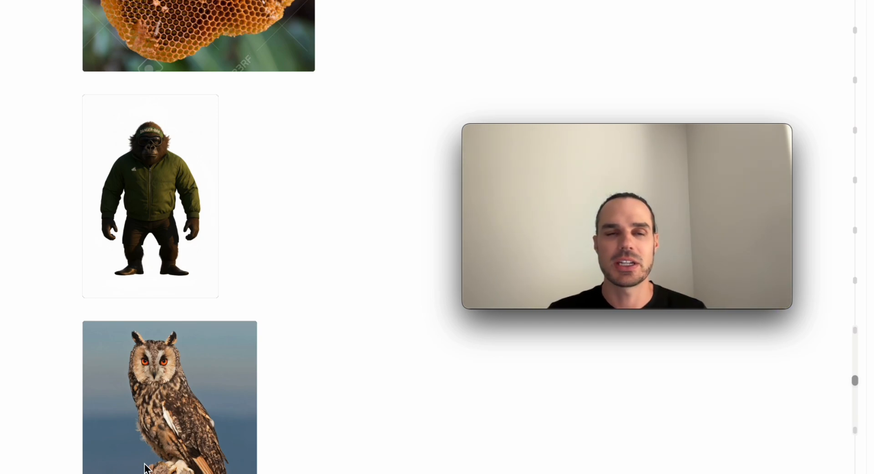
scroll(down, 3)
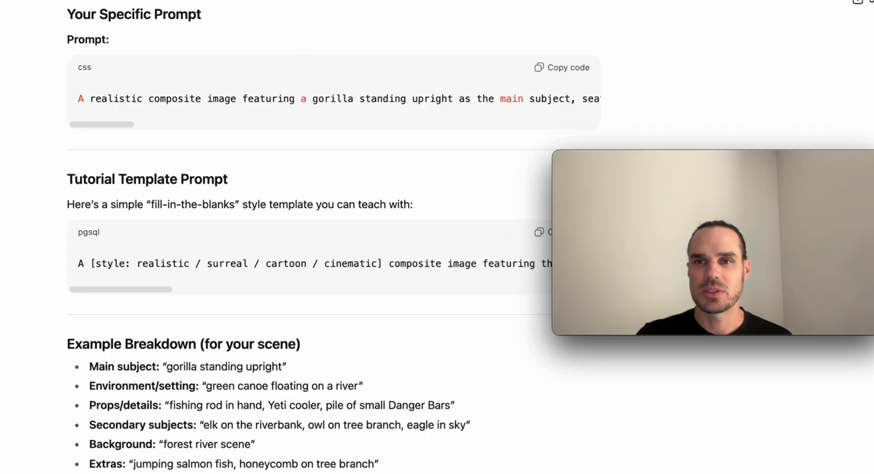
scroll(down, 3)
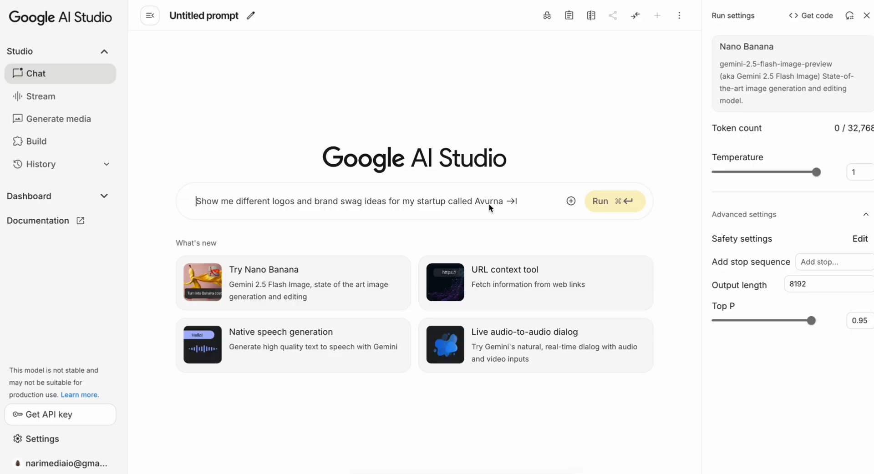
Upload the canoe, Danger Bar, elk and other Desktop reference photos into the prompt.
click(571, 201)
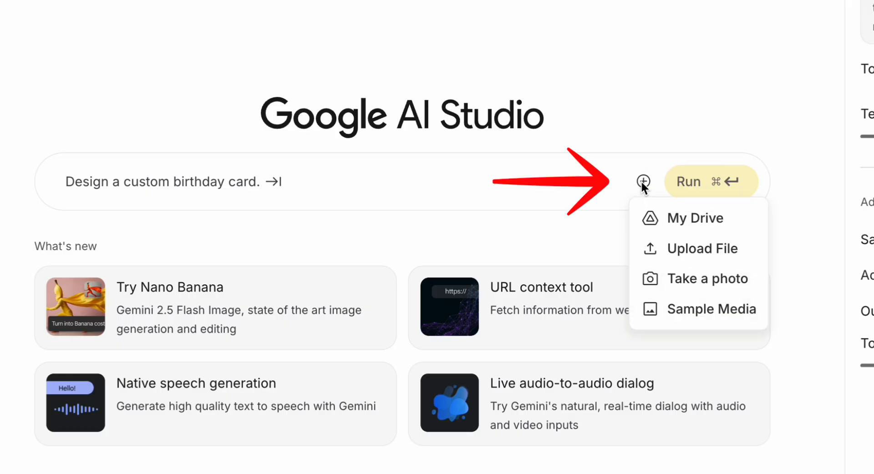
click(703, 248)
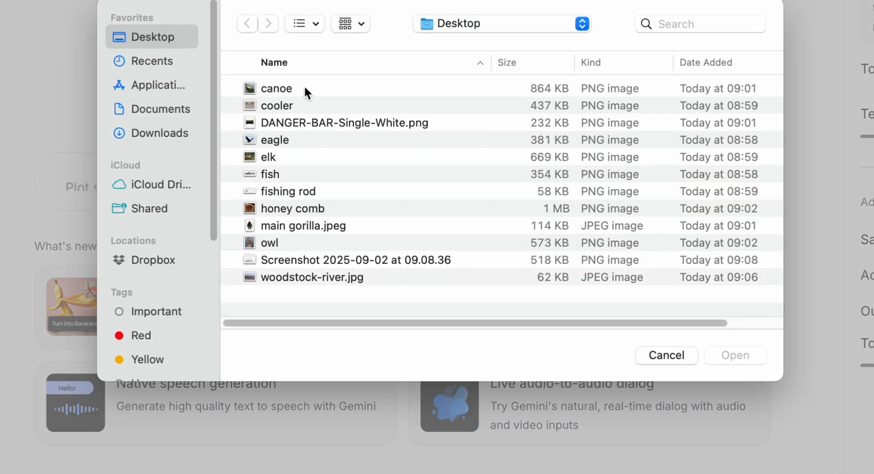
click(276, 87)
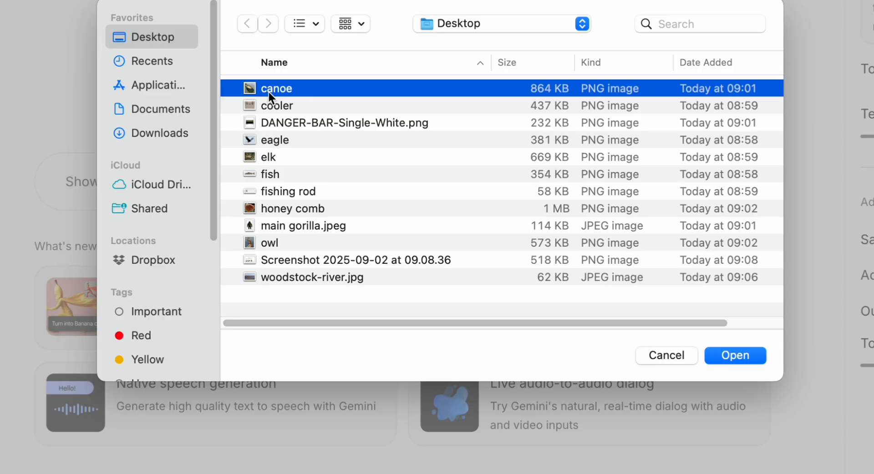
click(344, 123)
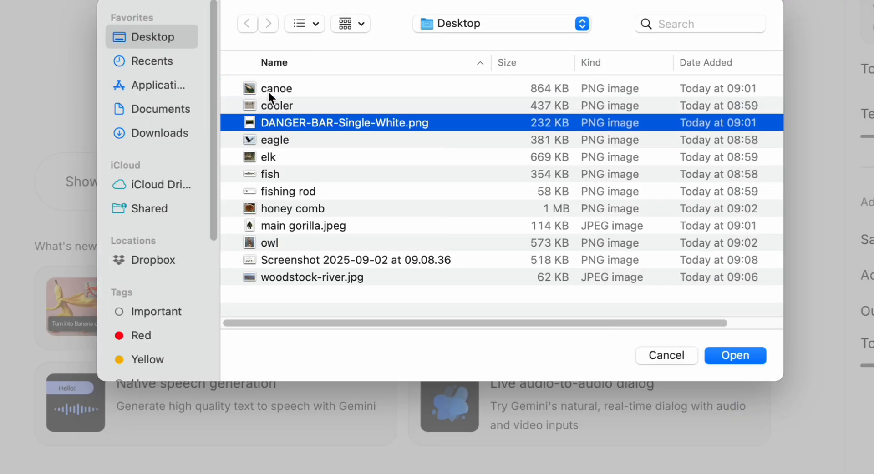
click(273, 140)
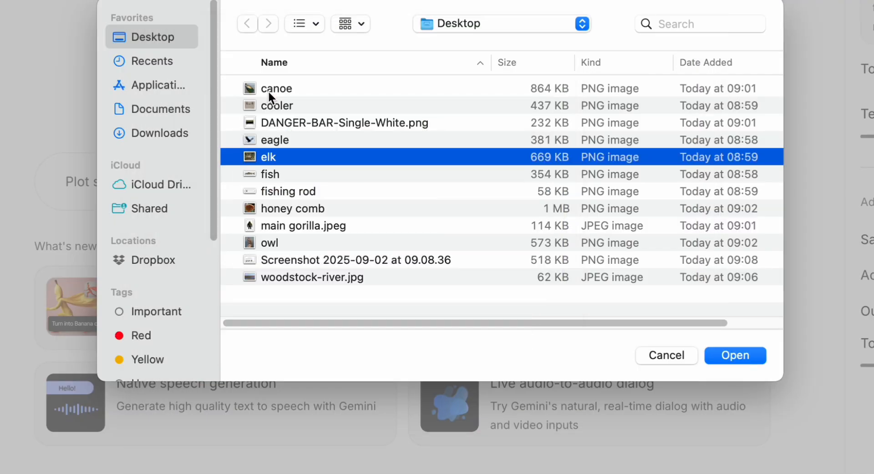
click(276, 87)
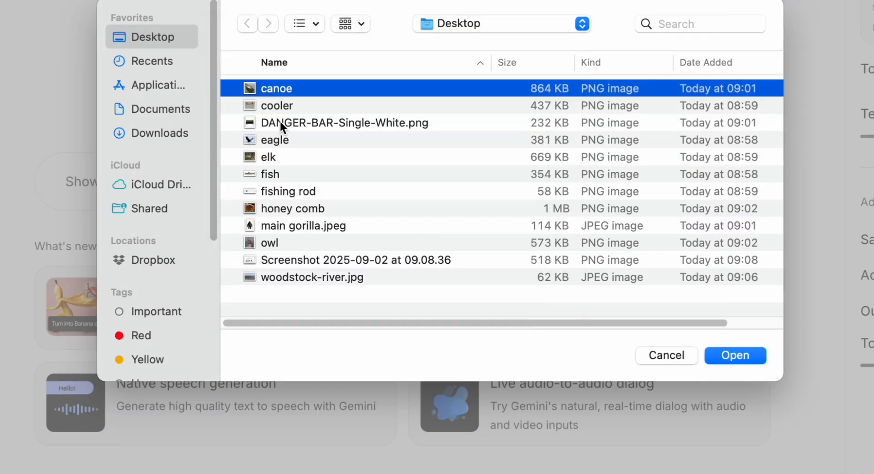
click(734, 355)
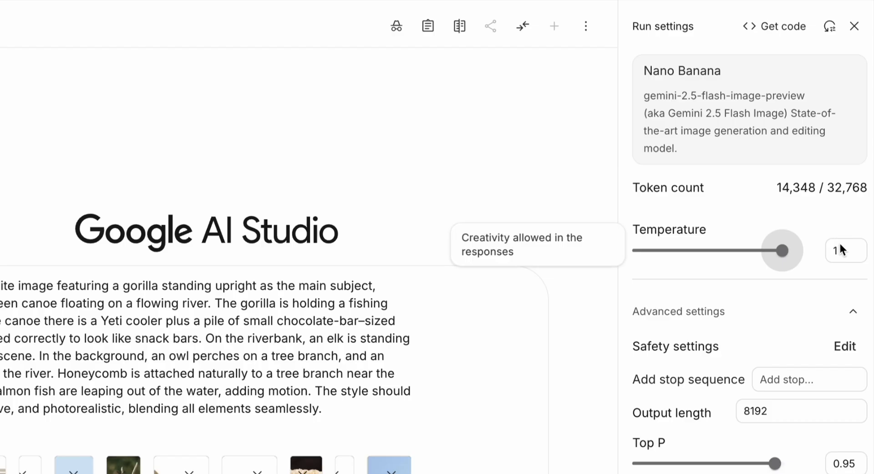
Try temperatures 0.05, 0.15 and 0.55, return to 1, and run the composite prompt.
drag(779, 250, 648, 251)
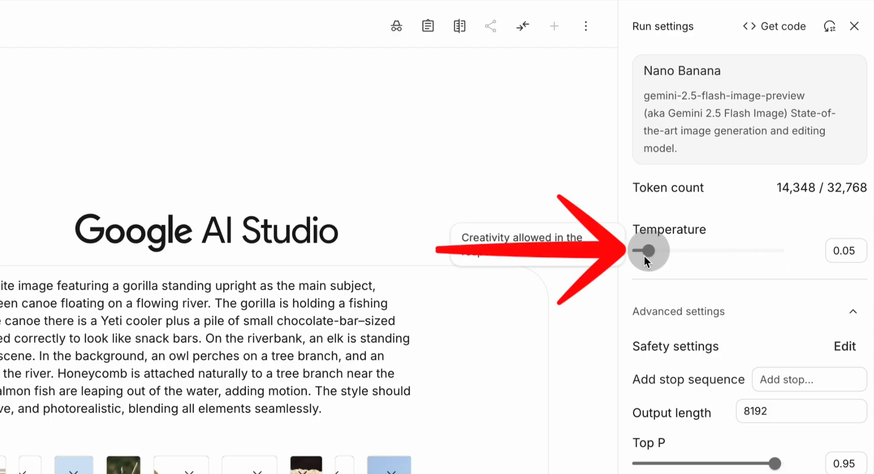
drag(648, 250, 657, 250)
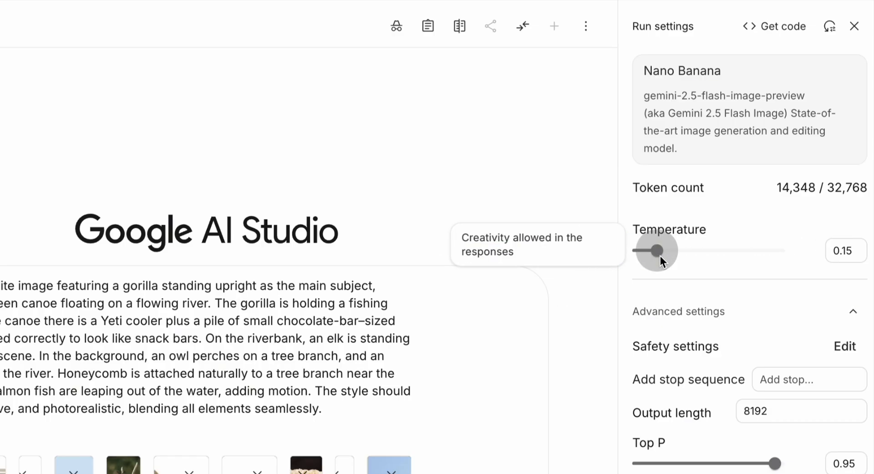
drag(655, 250, 716, 250)
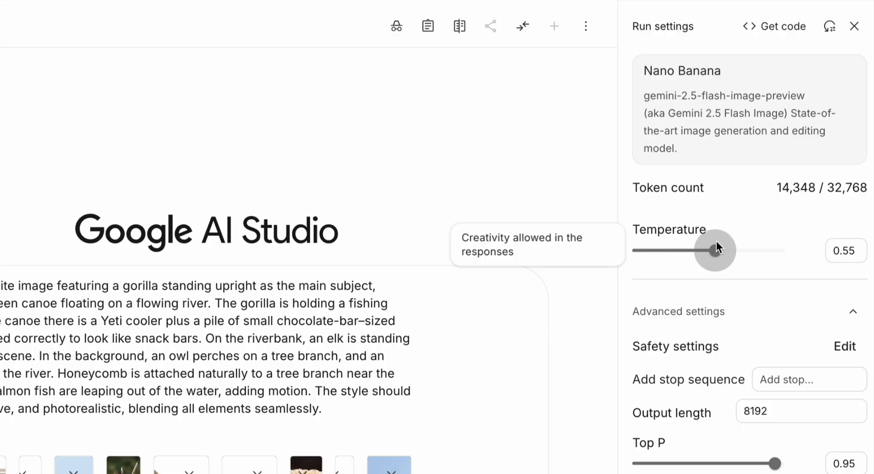
drag(720, 250, 780, 250)
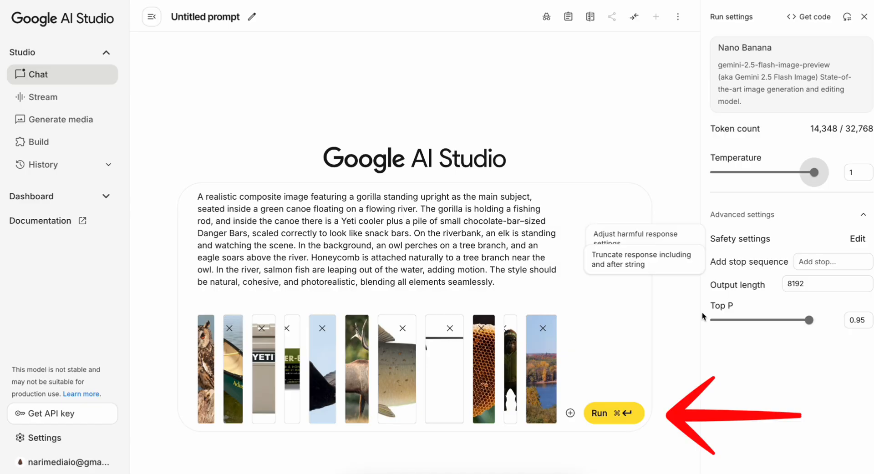
click(614, 413)
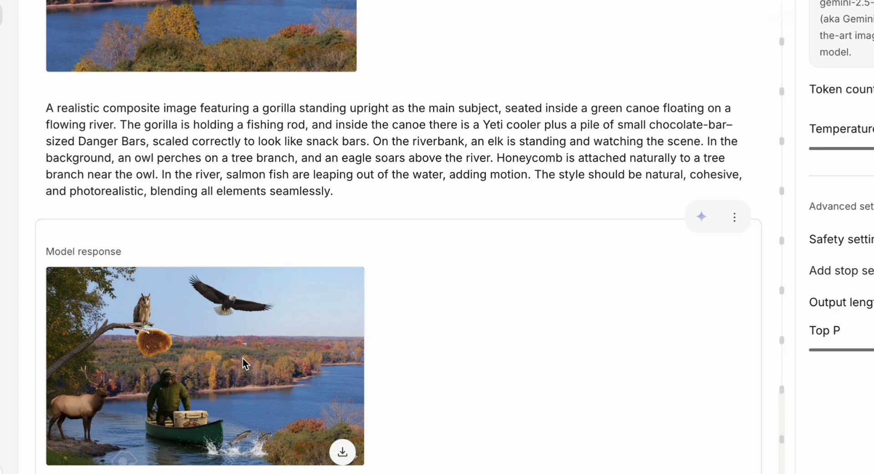
View the first generated gorilla composite full size, then close the preview.
click(204, 365)
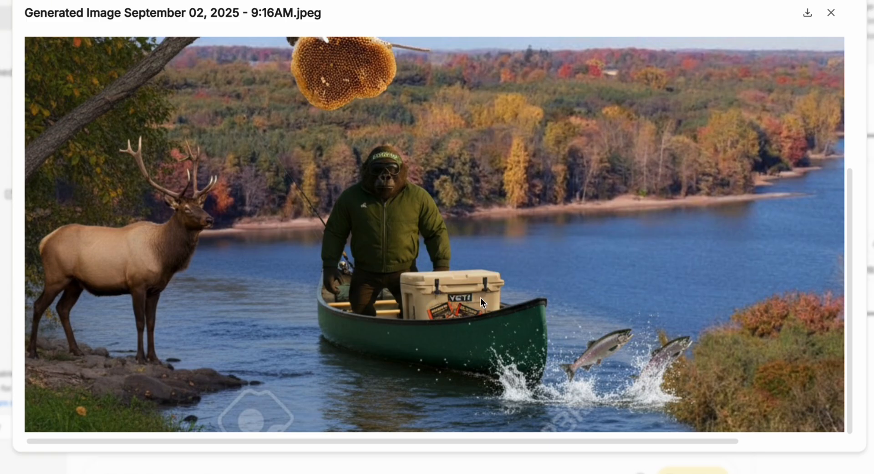
click(831, 13)
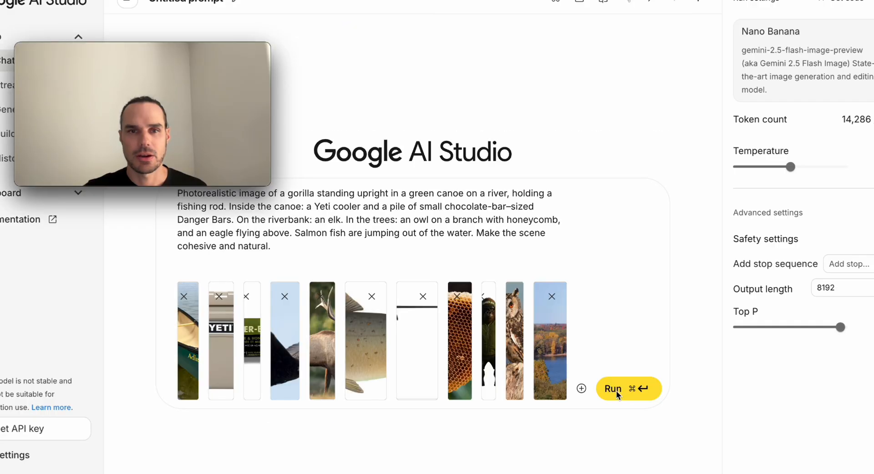
Run the shorter photorealistic prompt and enlarge the resulting gorilla-canoe image.
click(612, 389)
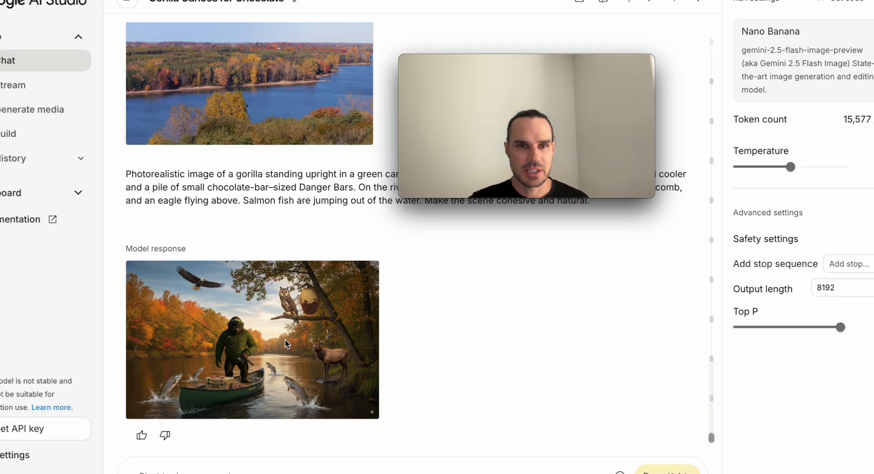
click(252, 340)
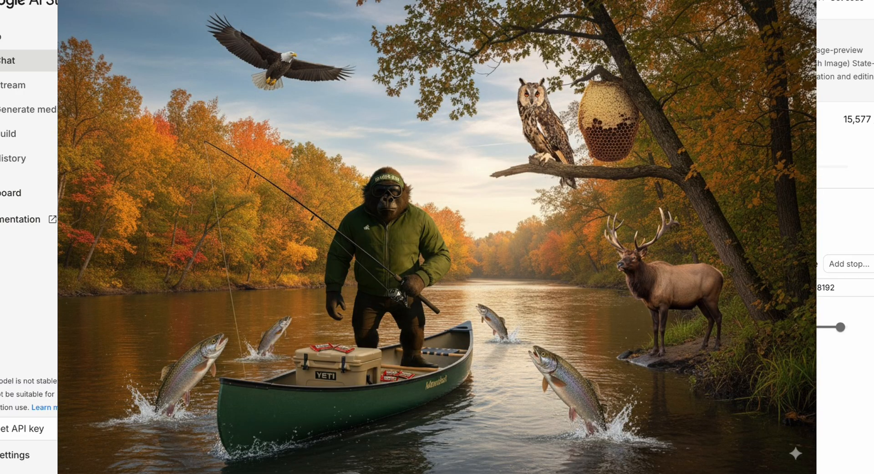